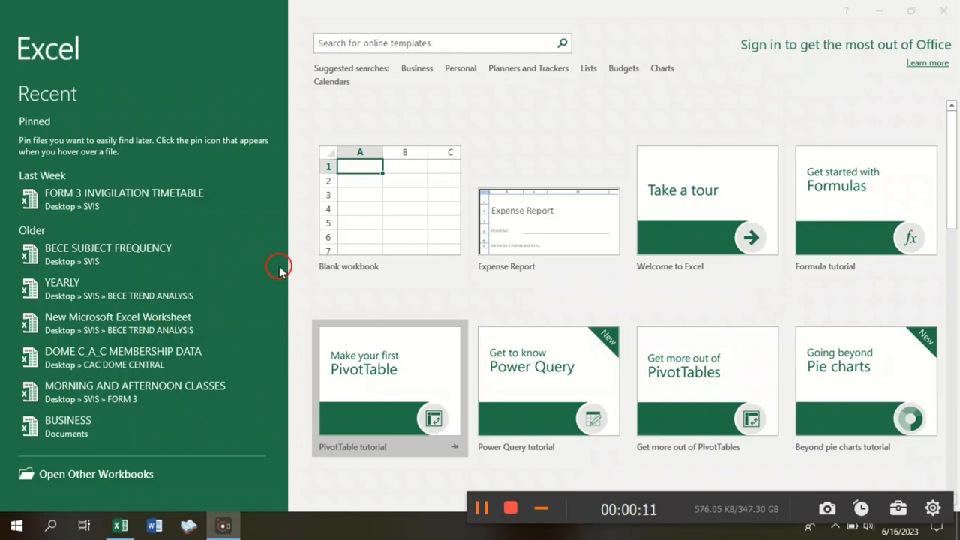
mouse_move(474, 16)
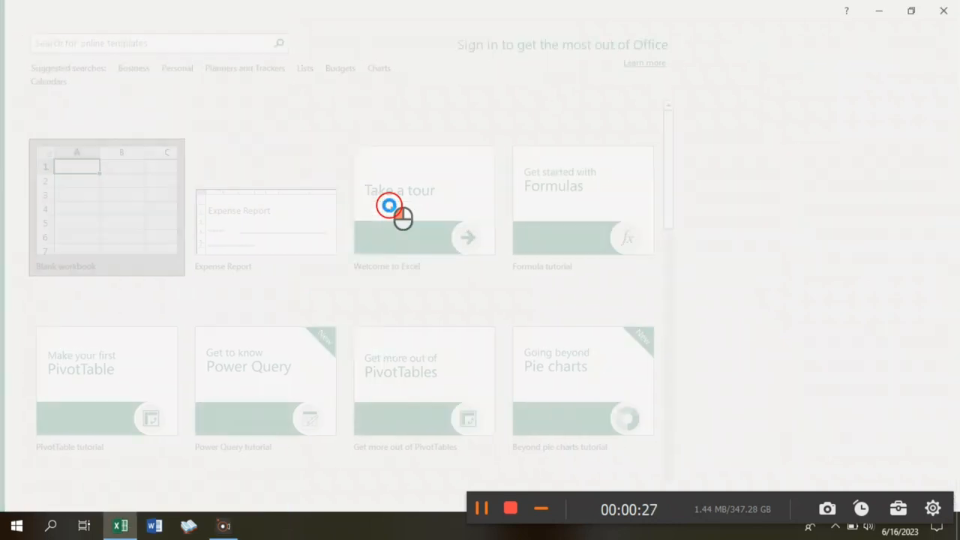
Step: Add Sheet2 and Sheet3 beside Sheet1, leaving Sheet3 active
left_click(106, 207)
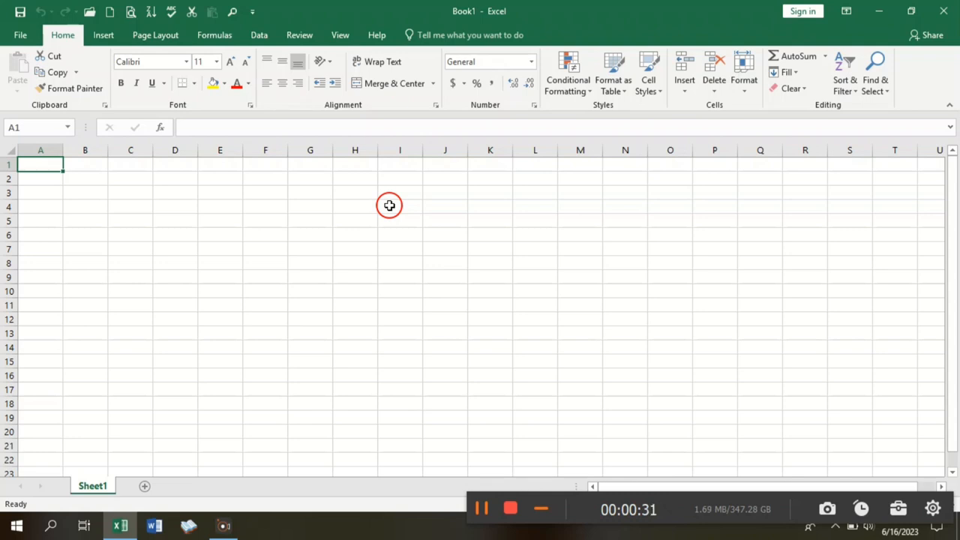
mouse_move(112, 447)
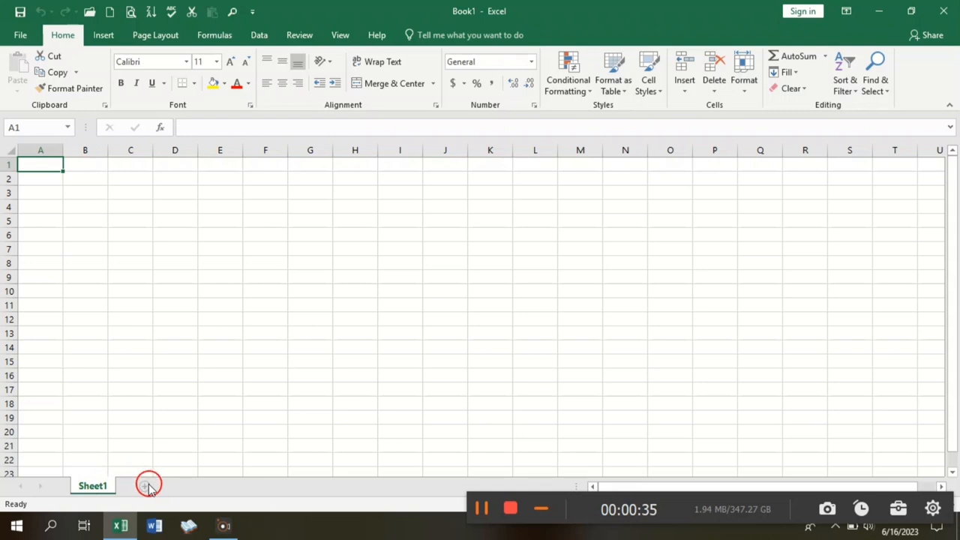
left_click(148, 486)
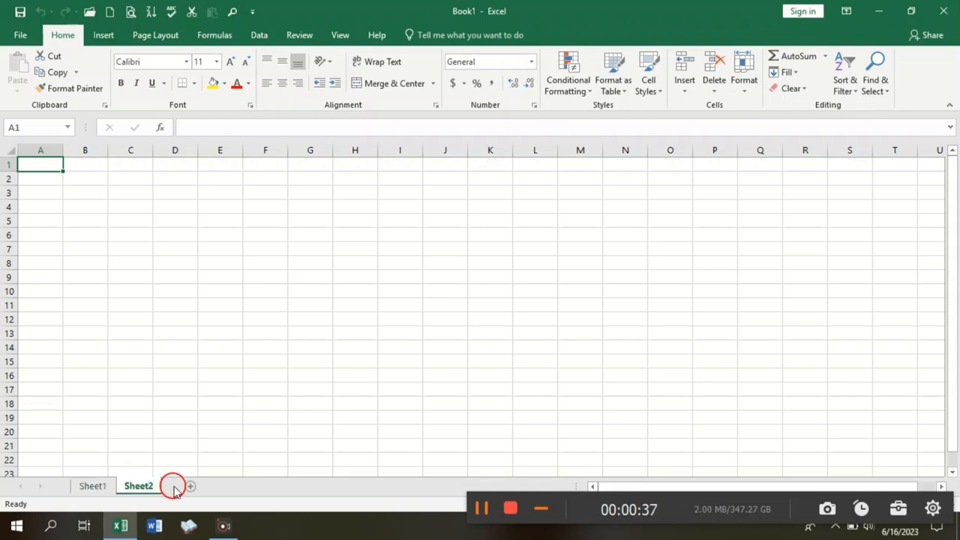
left_click(191, 486)
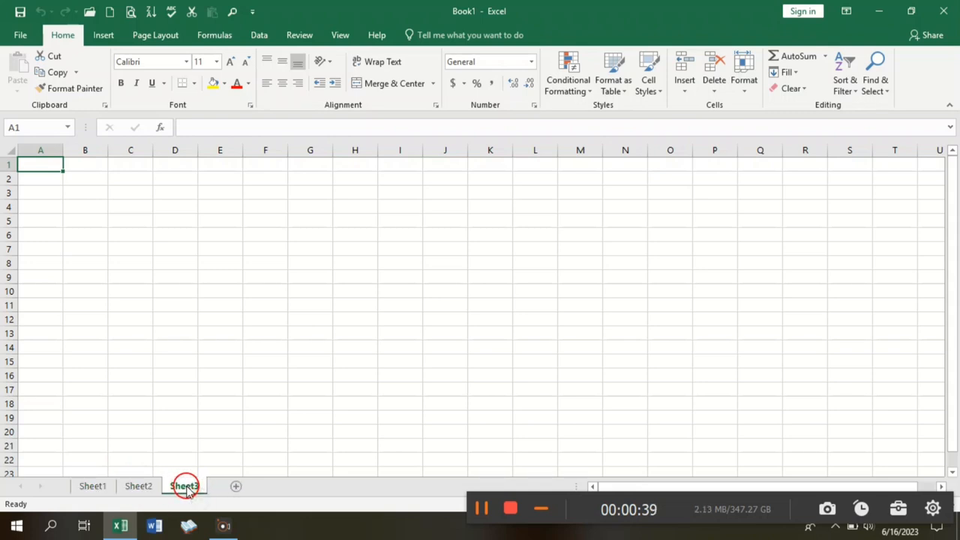
left_click(183, 486)
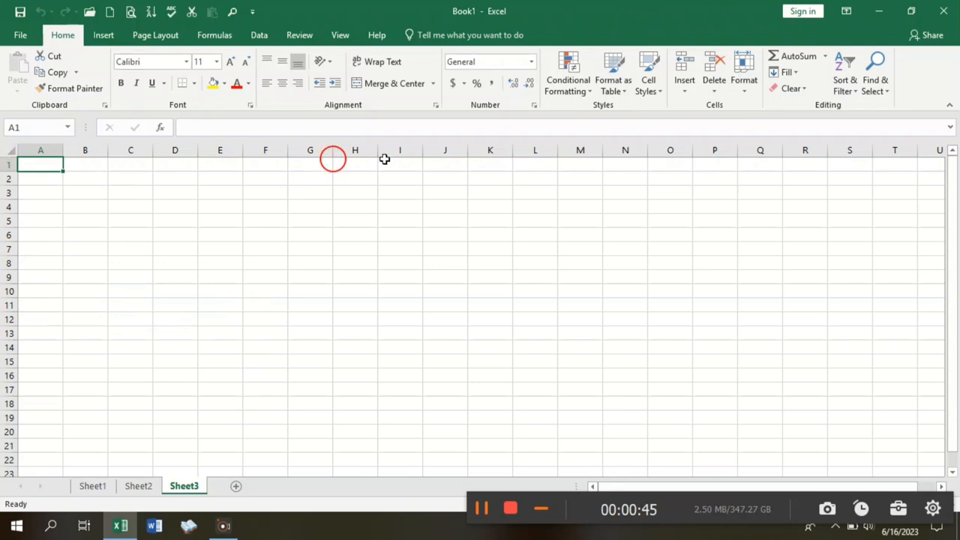
mouse_move(336, 83)
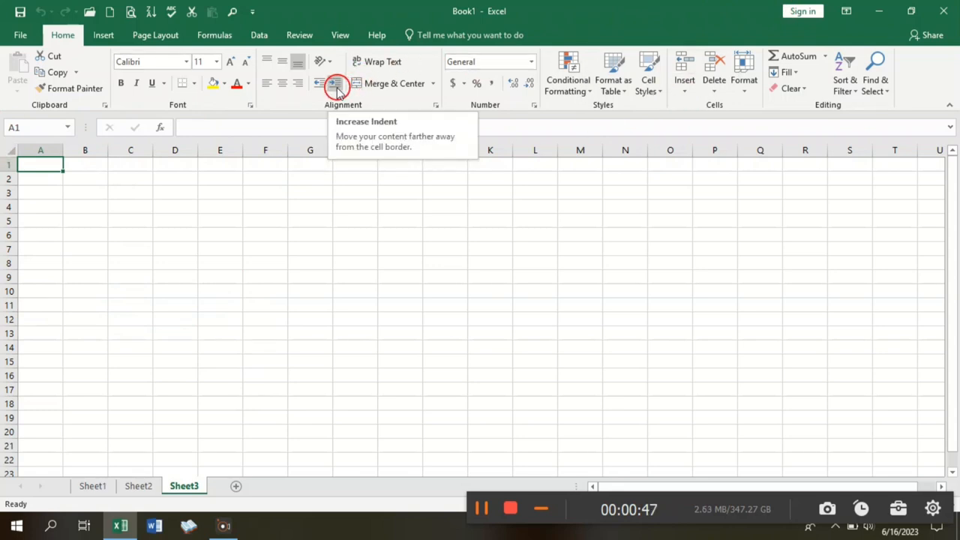
mouse_move(357, 18)
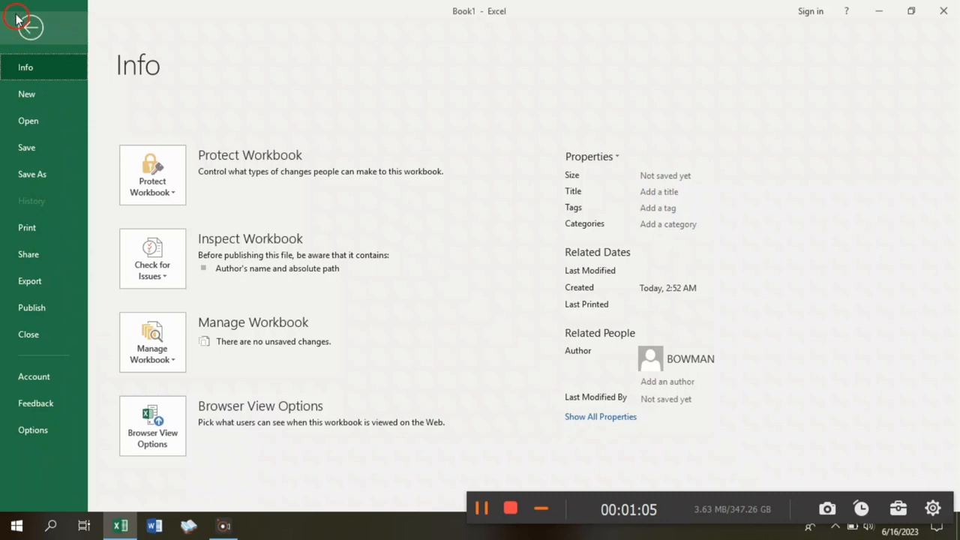
left_click(17, 18)
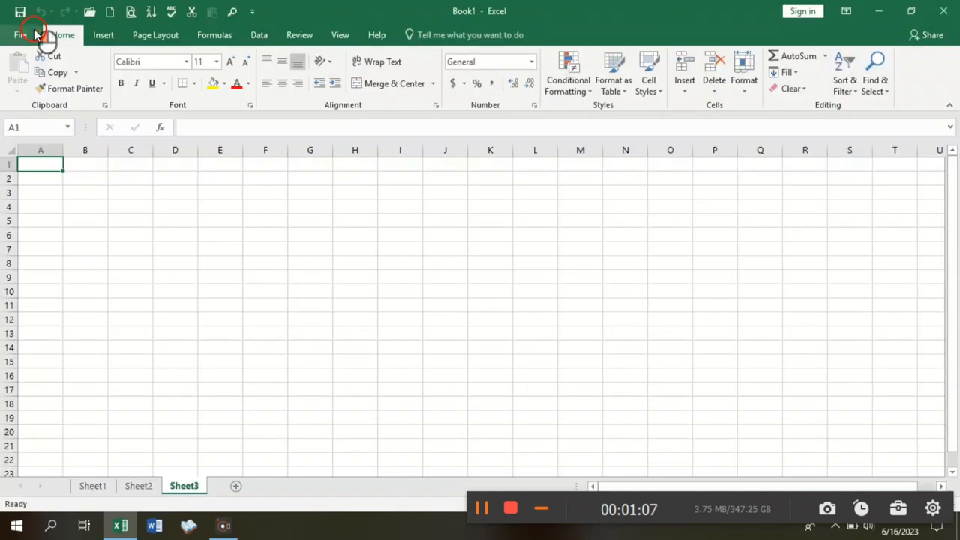
mouse_move(72, 72)
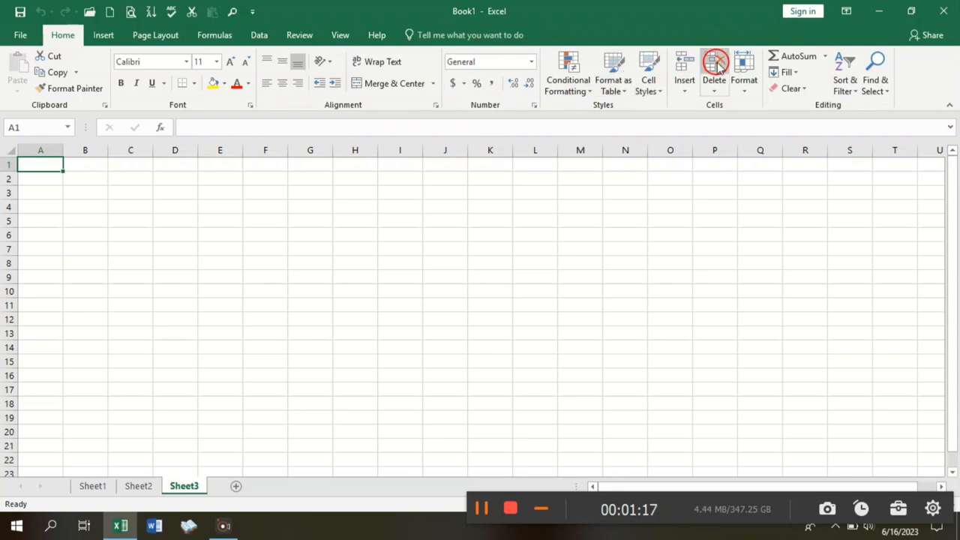
mouse_move(108, 105)
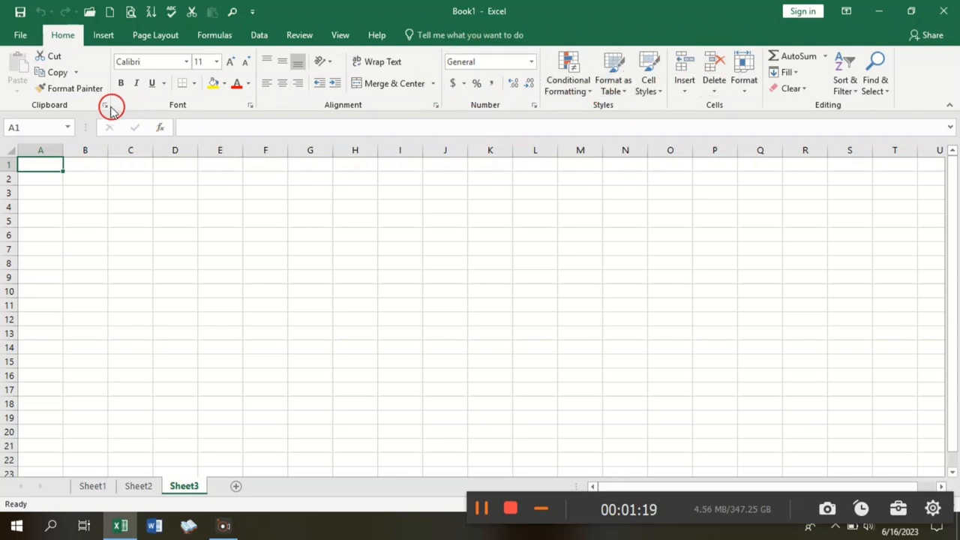
mouse_move(246, 105)
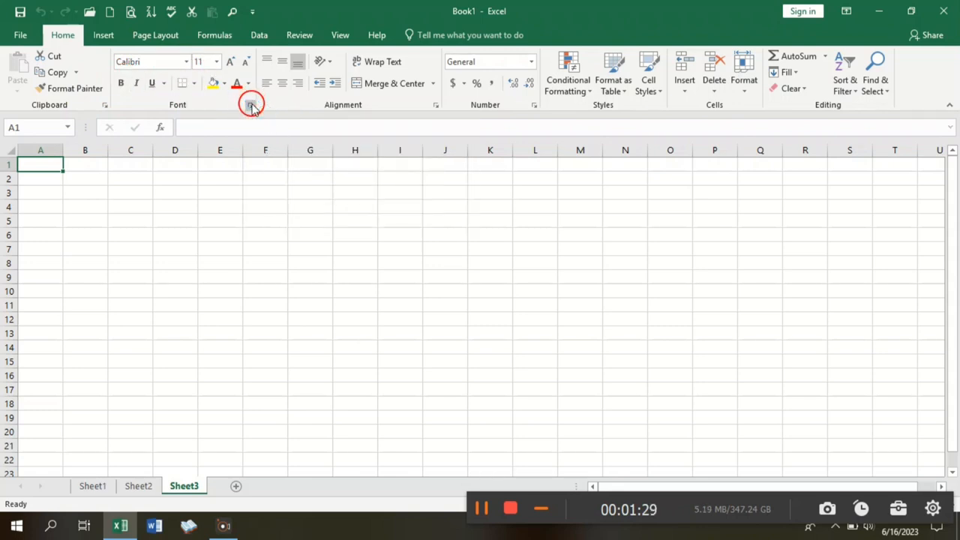
left_click(250, 104)
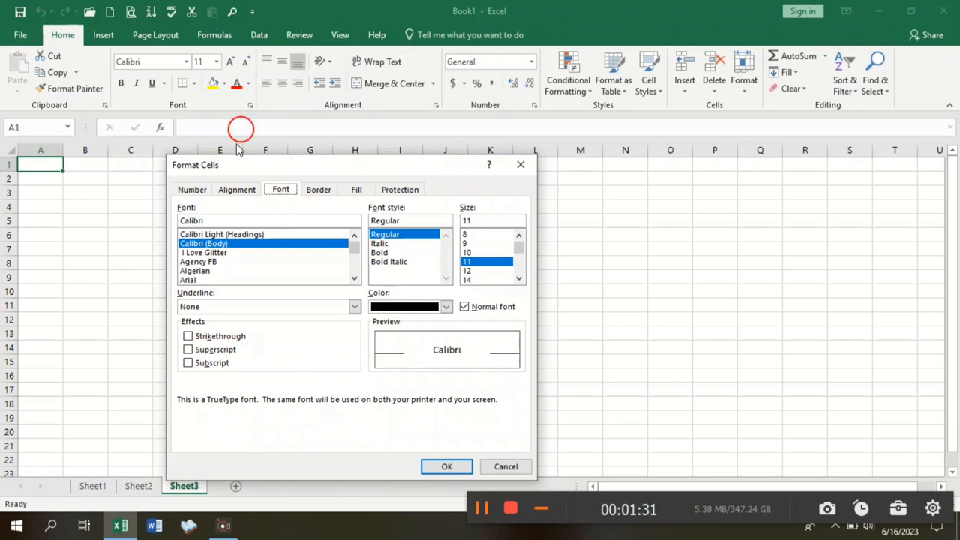
mouse_move(339, 99)
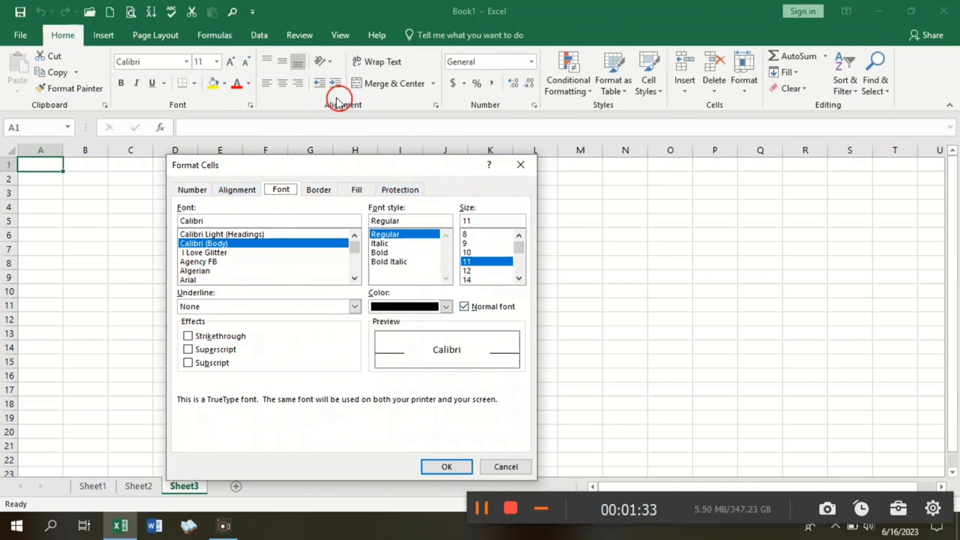
mouse_move(438, 105)
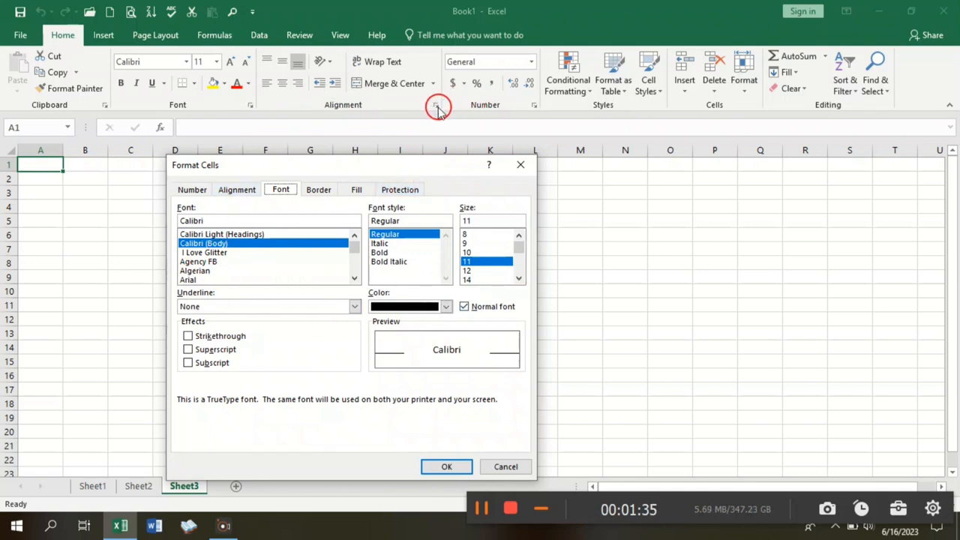
mouse_move(548, 192)
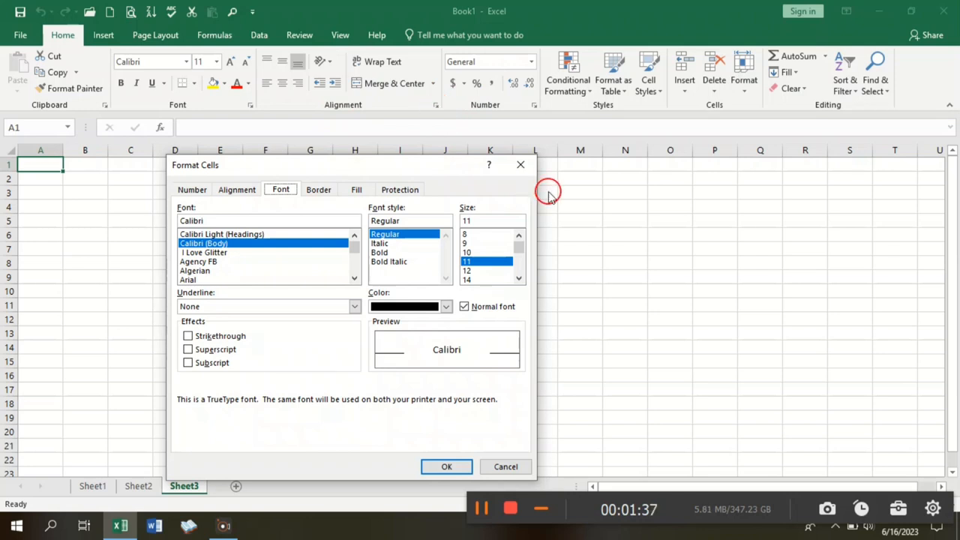
left_click(506, 467)
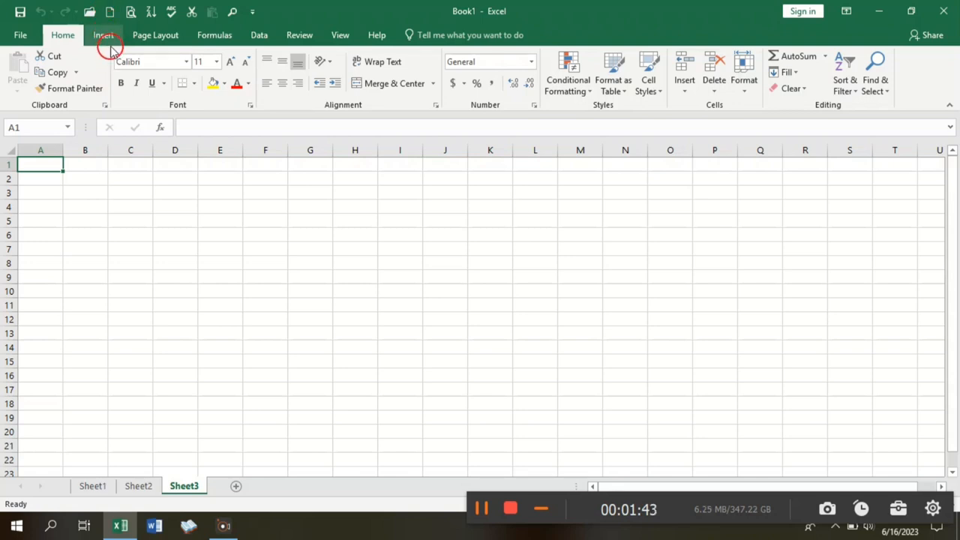
Step: Browse the Insert, Page Layout, Formulas, Data, Review, View and Help ribbon command sets in turn
left_click(102, 34)
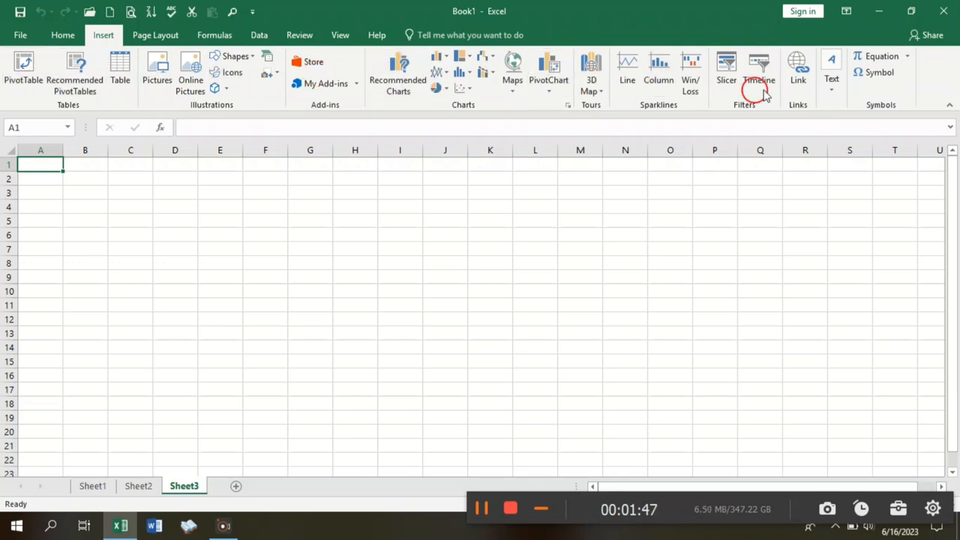
mouse_move(156, 34)
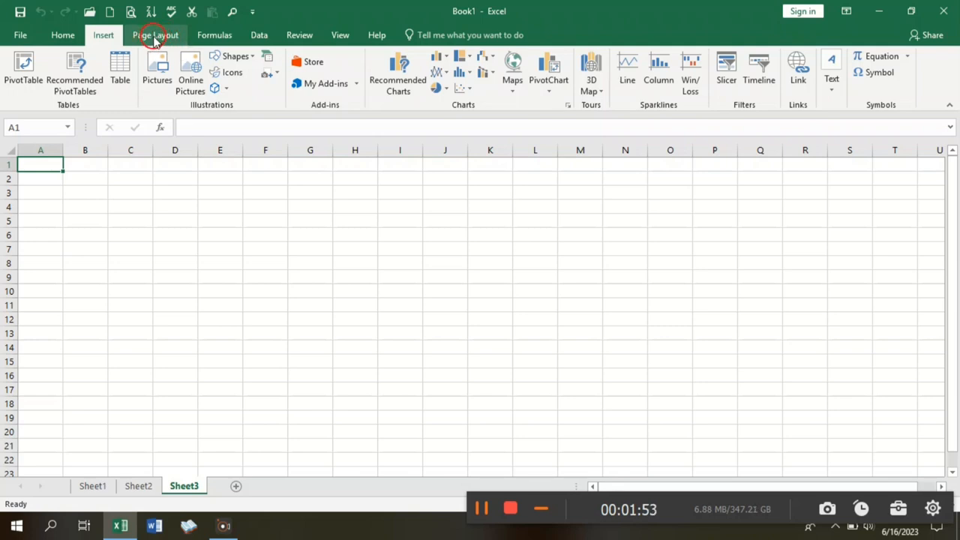
left_click(156, 34)
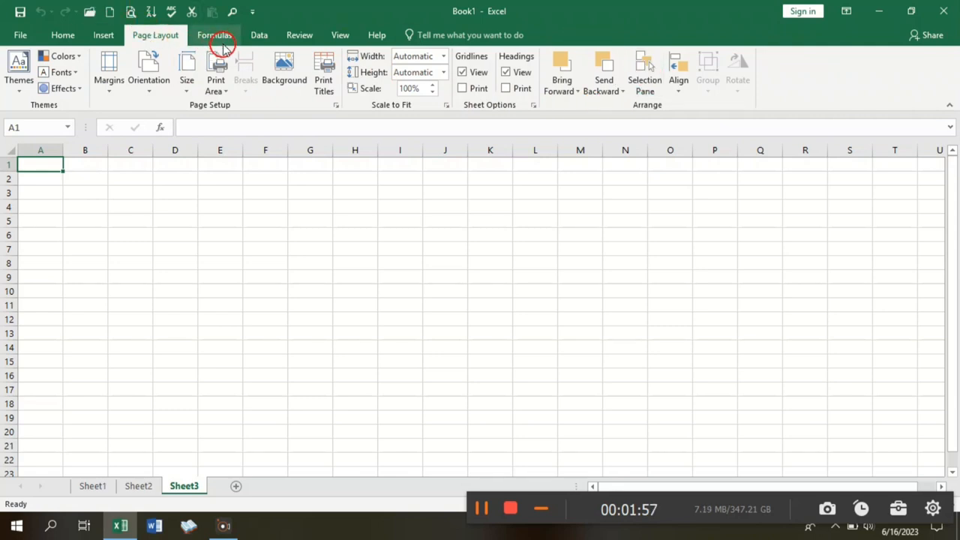
left_click(214, 34)
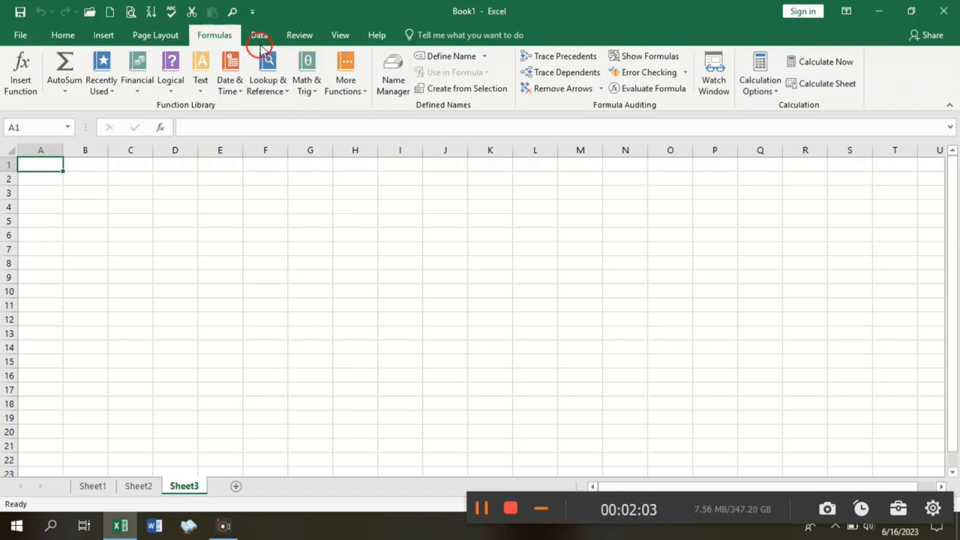
left_click(258, 35)
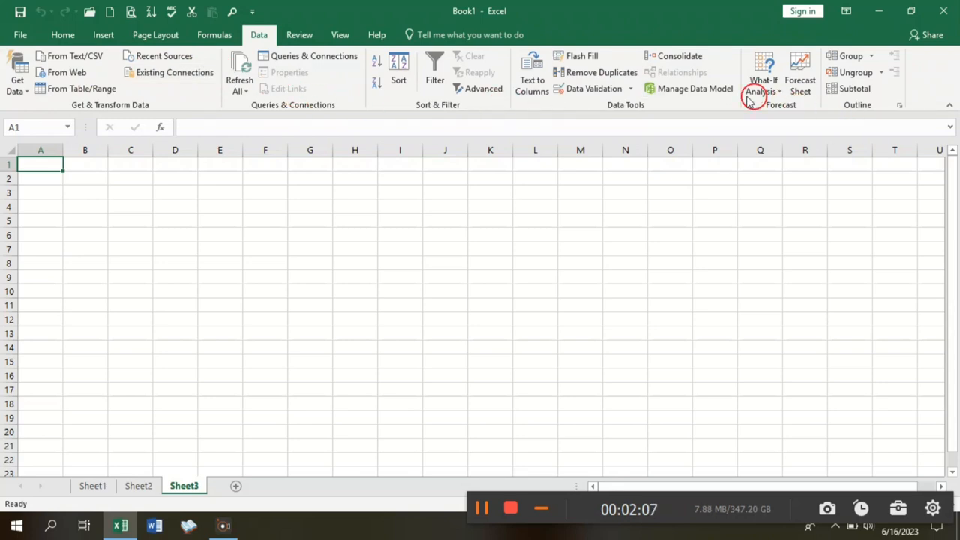
mouse_move(593, 89)
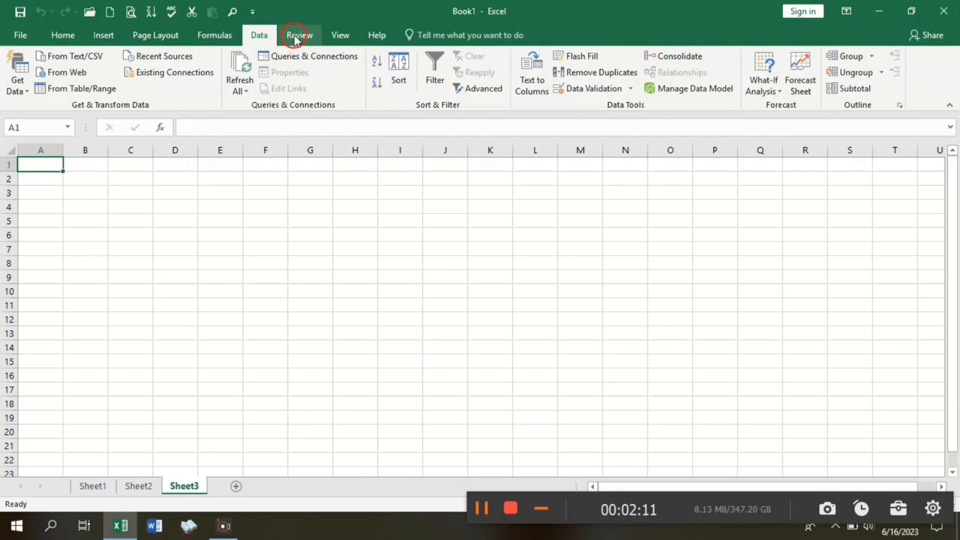
left_click(300, 35)
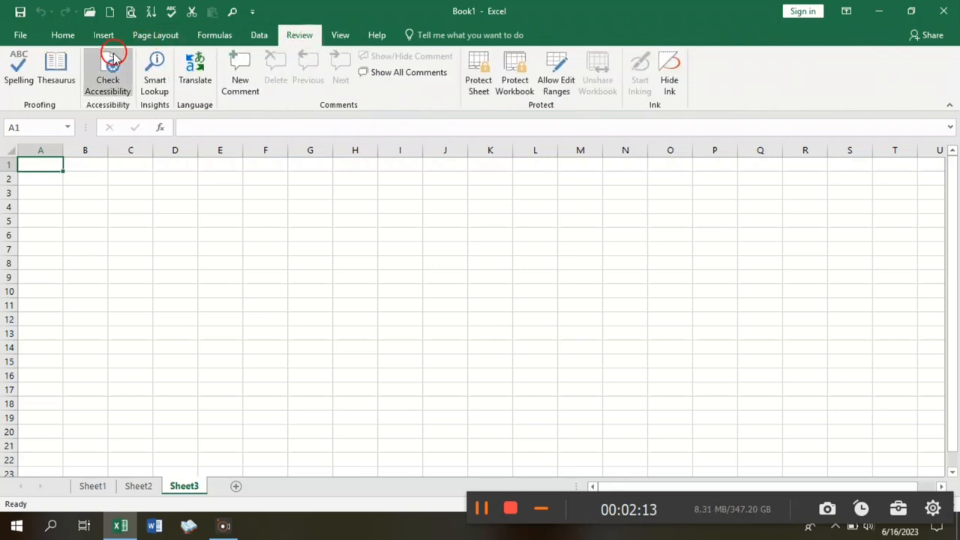
left_click(339, 34)
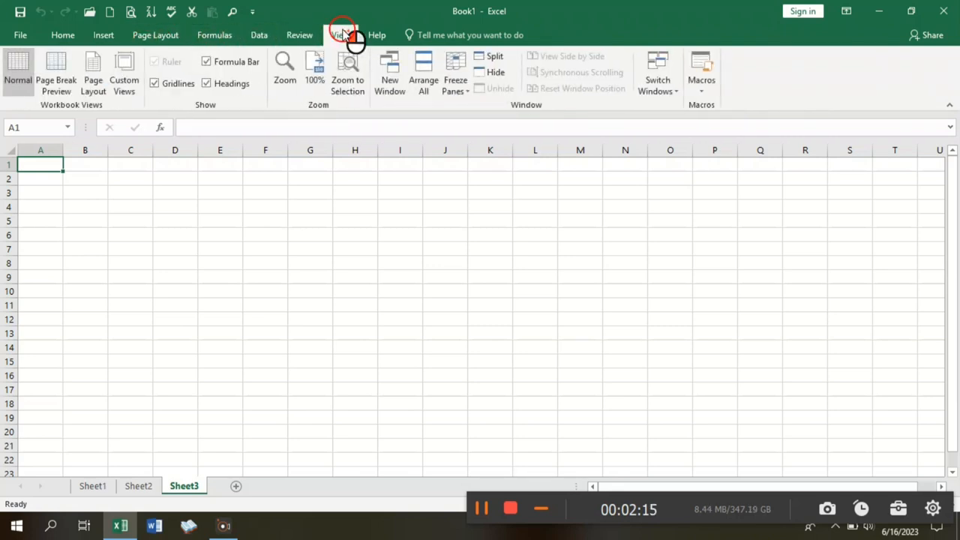
left_click(377, 35)
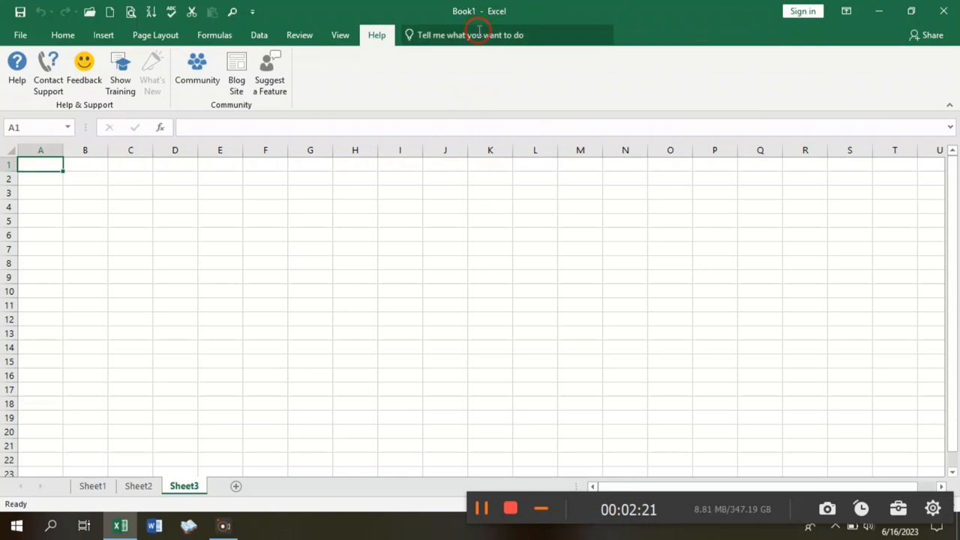
left_click(478, 35)
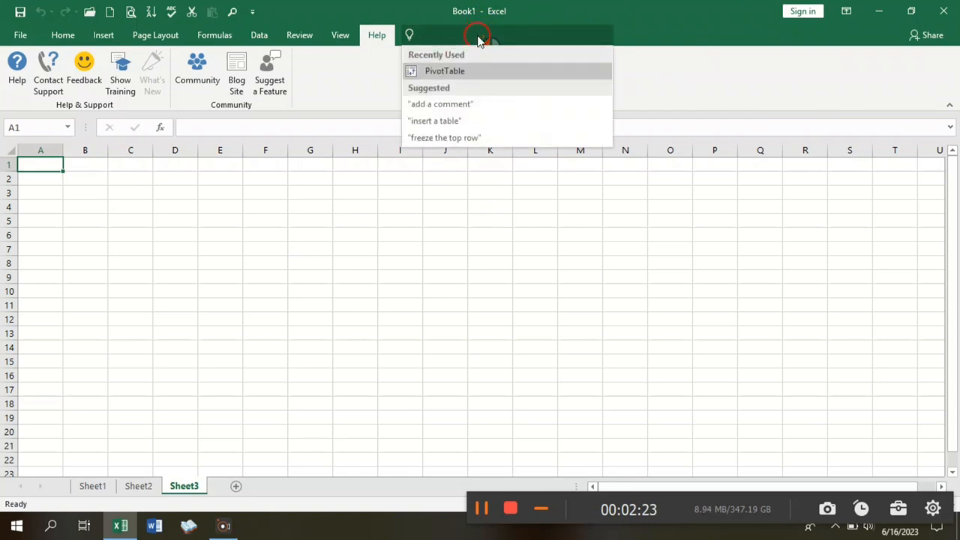
mouse_move(438, 138)
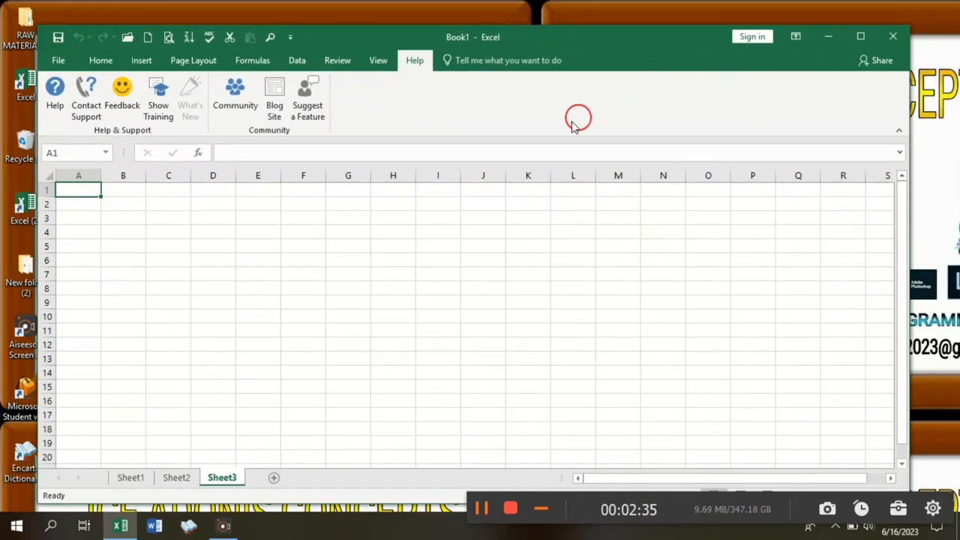
mouse_move(894, 36)
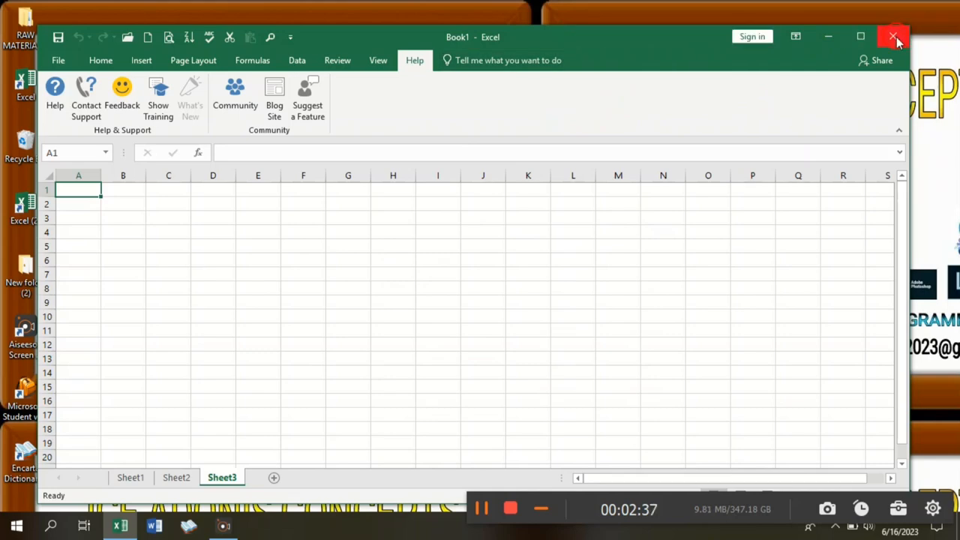
left_click(861, 36)
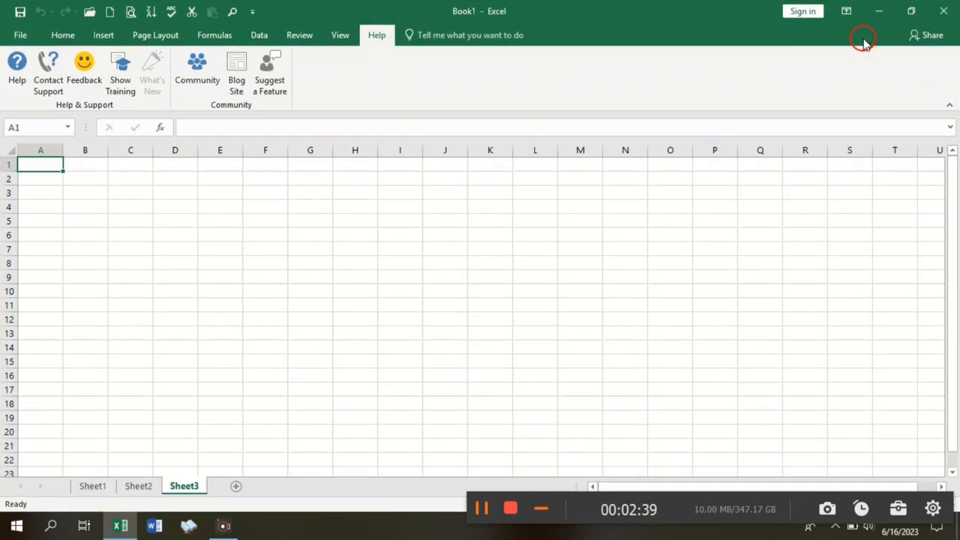
mouse_move(879, 13)
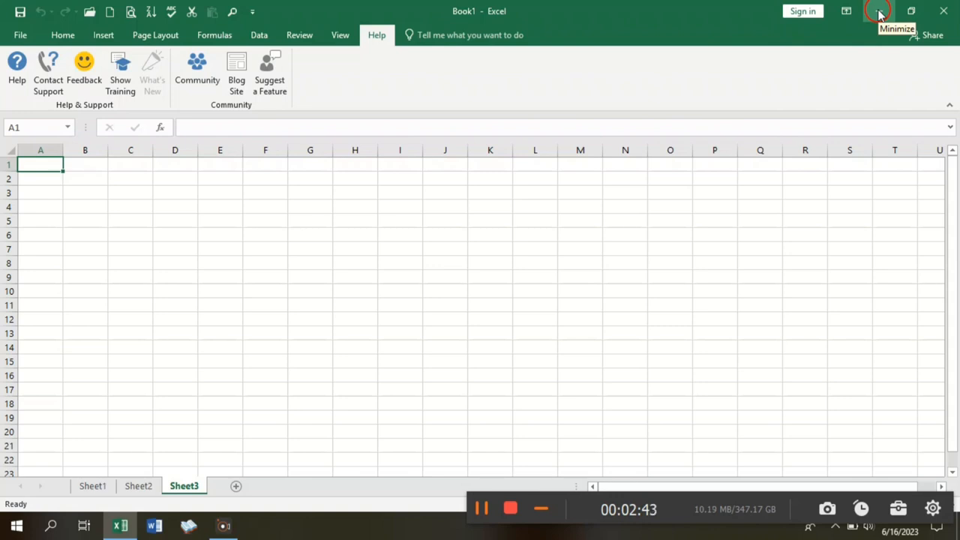
mouse_move(864, 39)
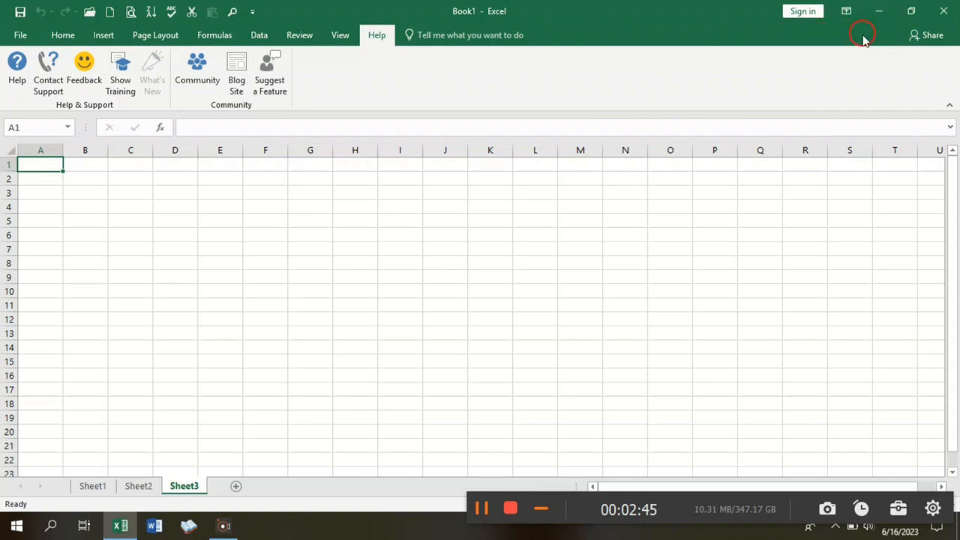
mouse_move(846, 12)
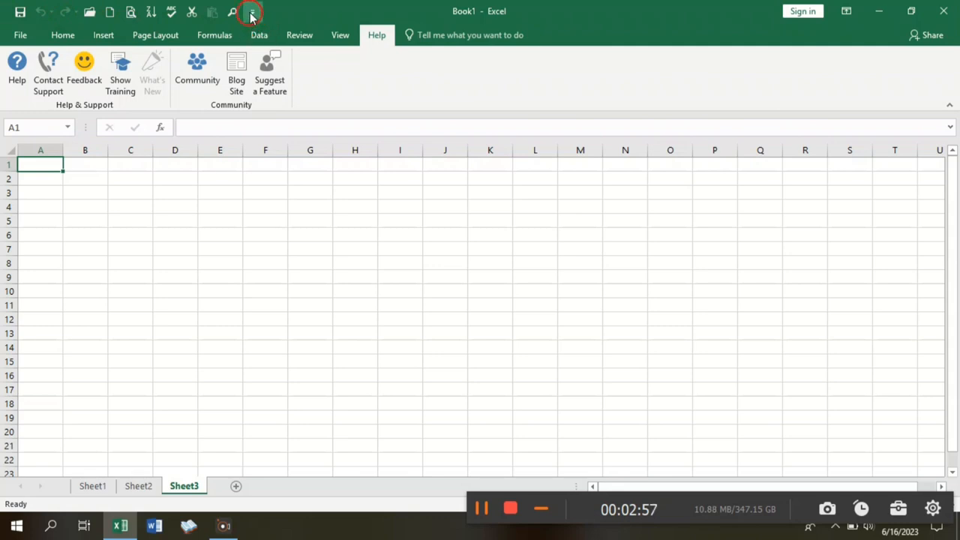
Step: Return to Home, enter the formula bar for A1, then close Book1 to raise the save-changes prompt
left_click(250, 13)
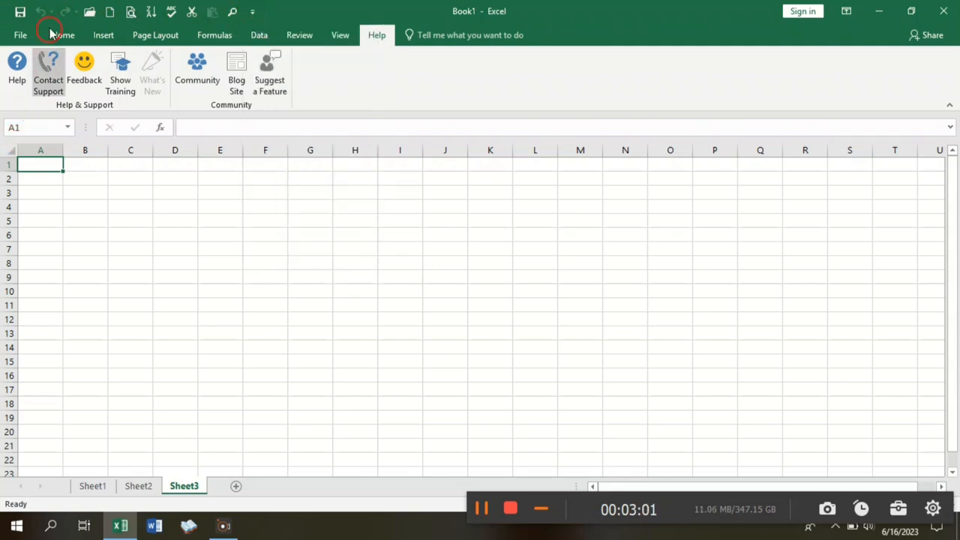
left_click(63, 34)
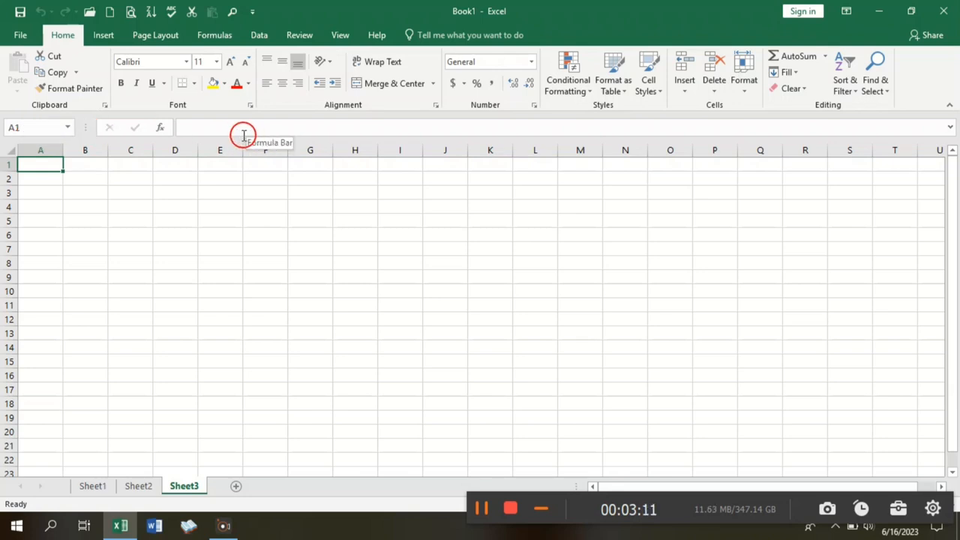
left_click(243, 128)
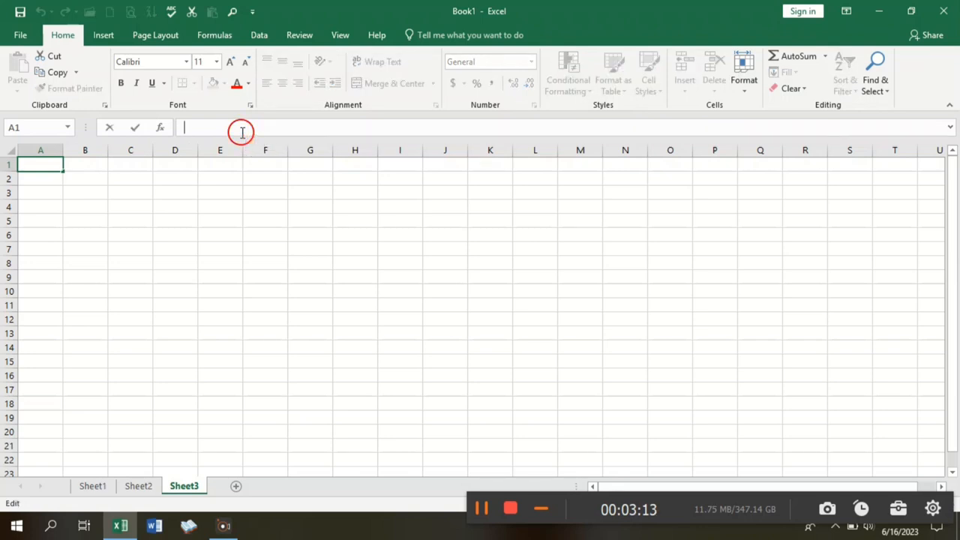
mouse_move(690, 142)
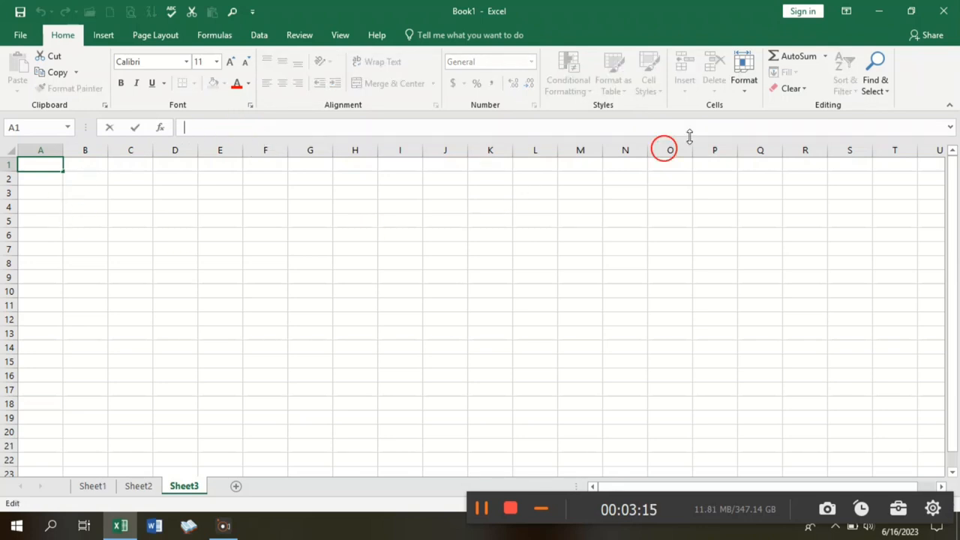
mouse_move(584, 315)
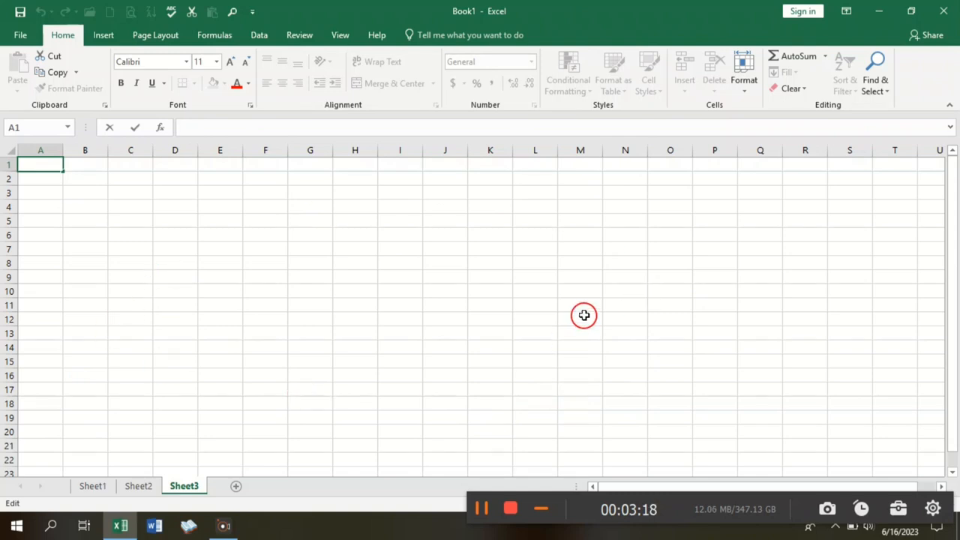
mouse_move(578, 144)
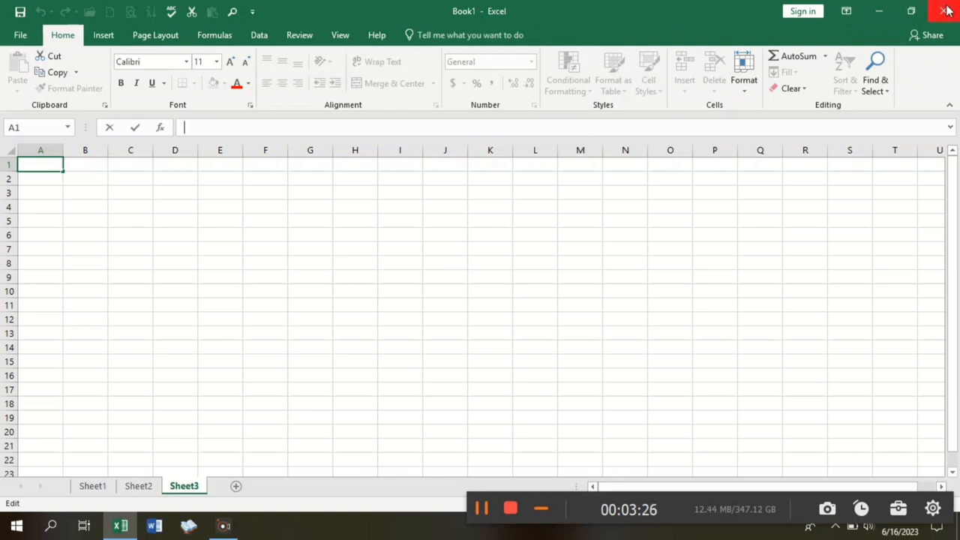
left_click(948, 10)
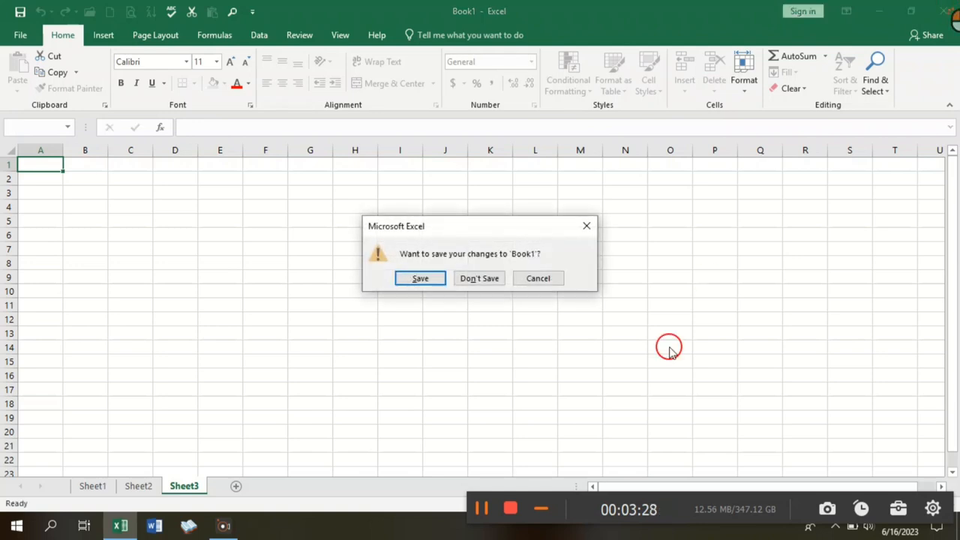
mouse_move(510, 510)
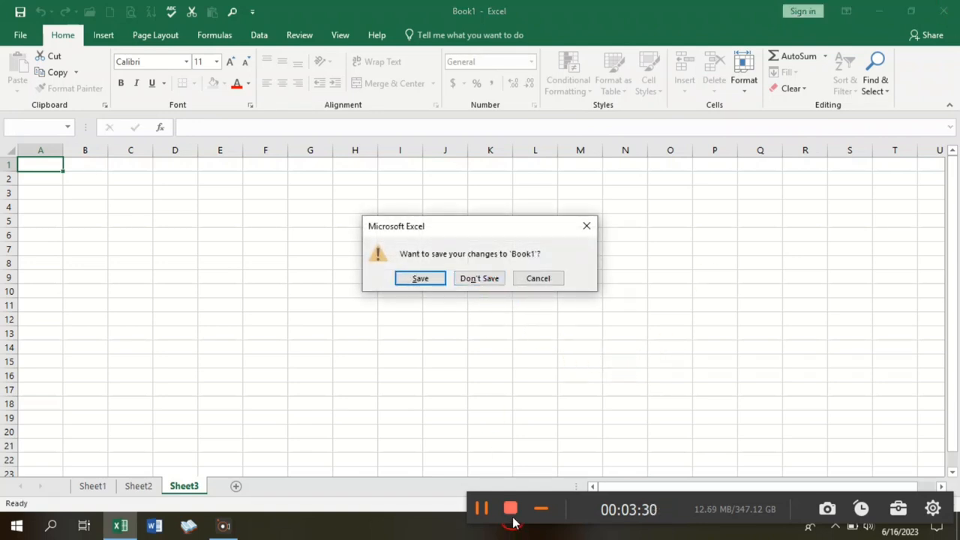